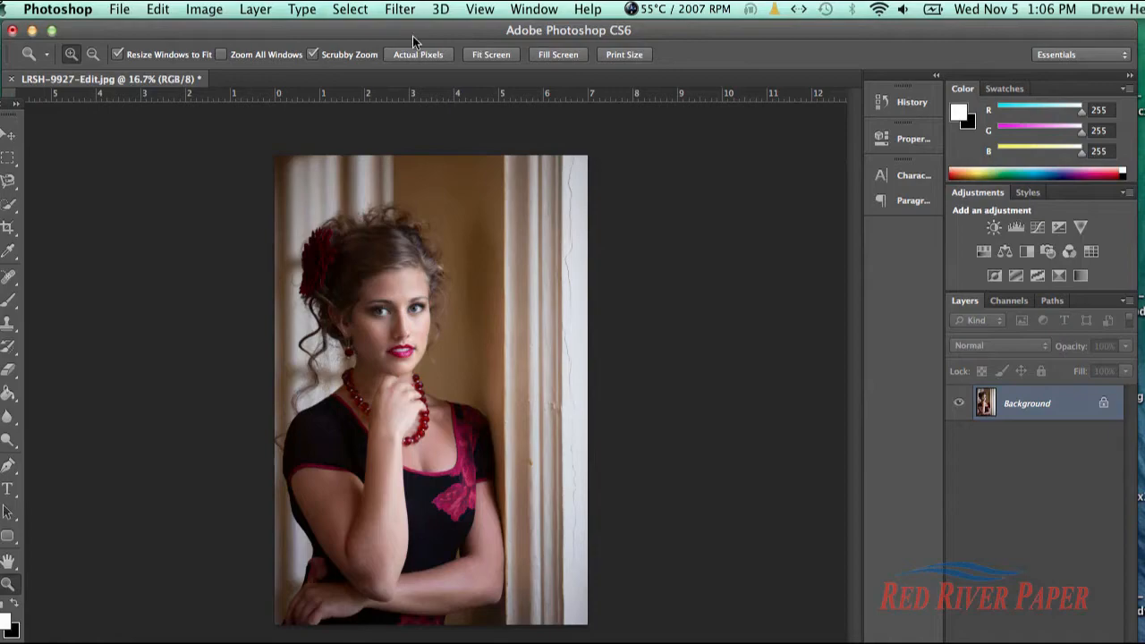
# Bring up the Photoshop Print Settings dialog for the portrait via File > Print
pyautogui.click(118, 9)
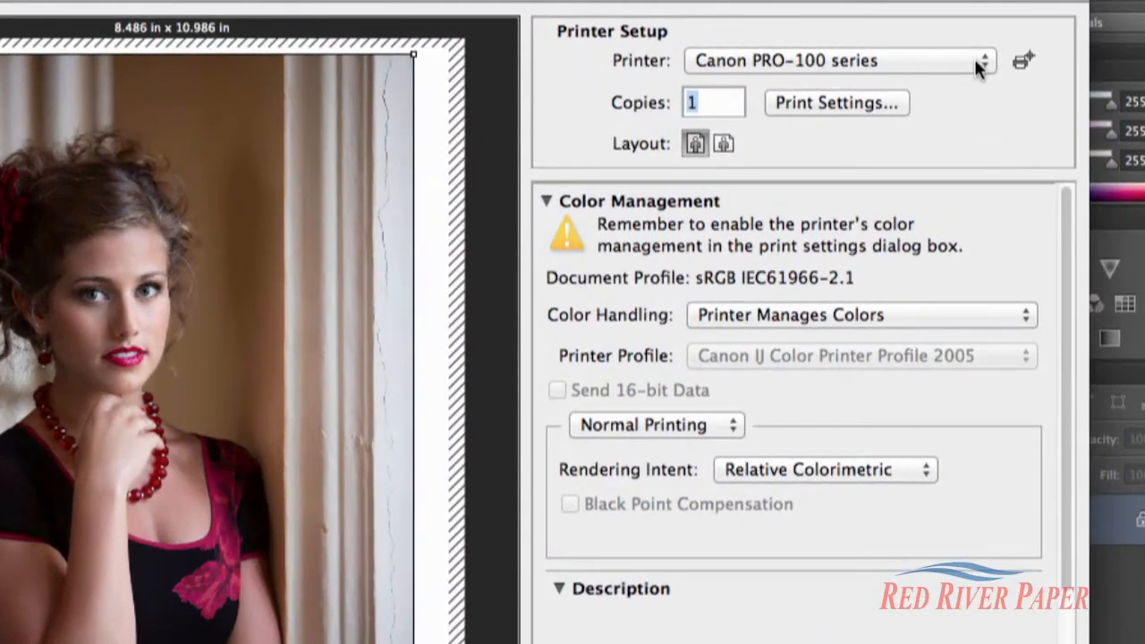
pyautogui.moveTo(999, 208)
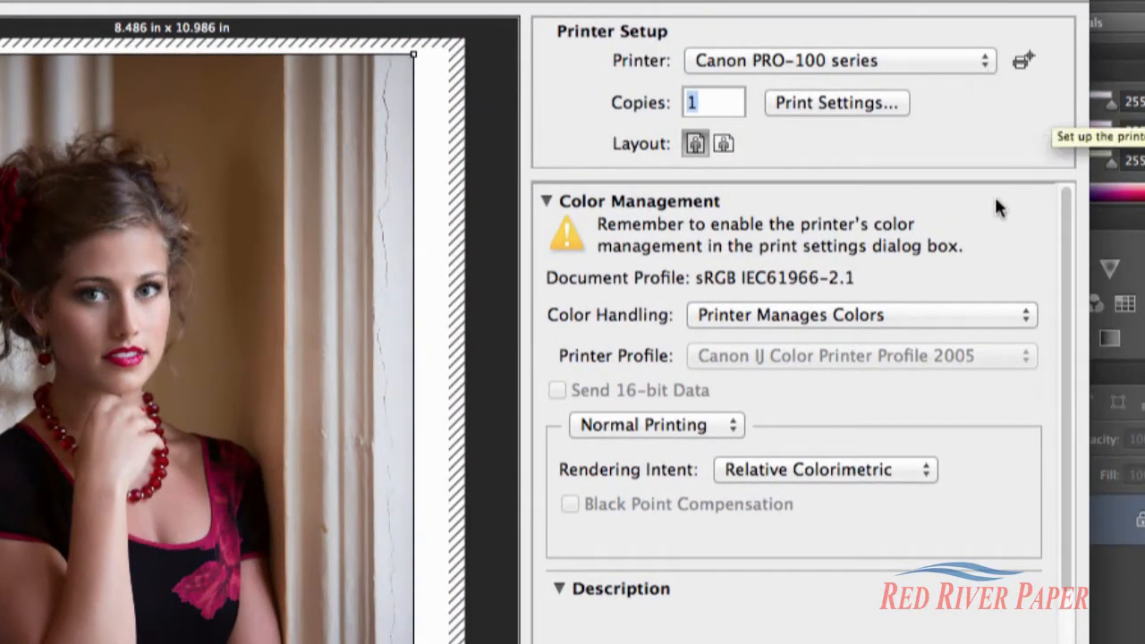
pyautogui.moveTo(913, 290)
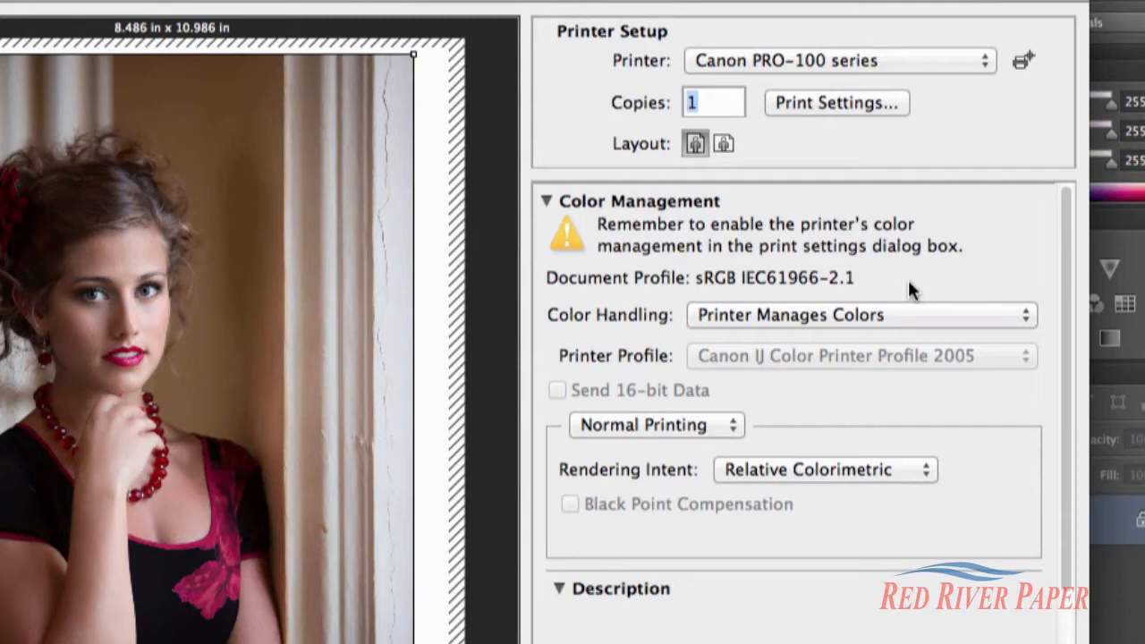
# Set Color Handling to Photoshop Manages Colors and scroll the Printer Profile list to the RR profiles
pyautogui.click(859, 315)
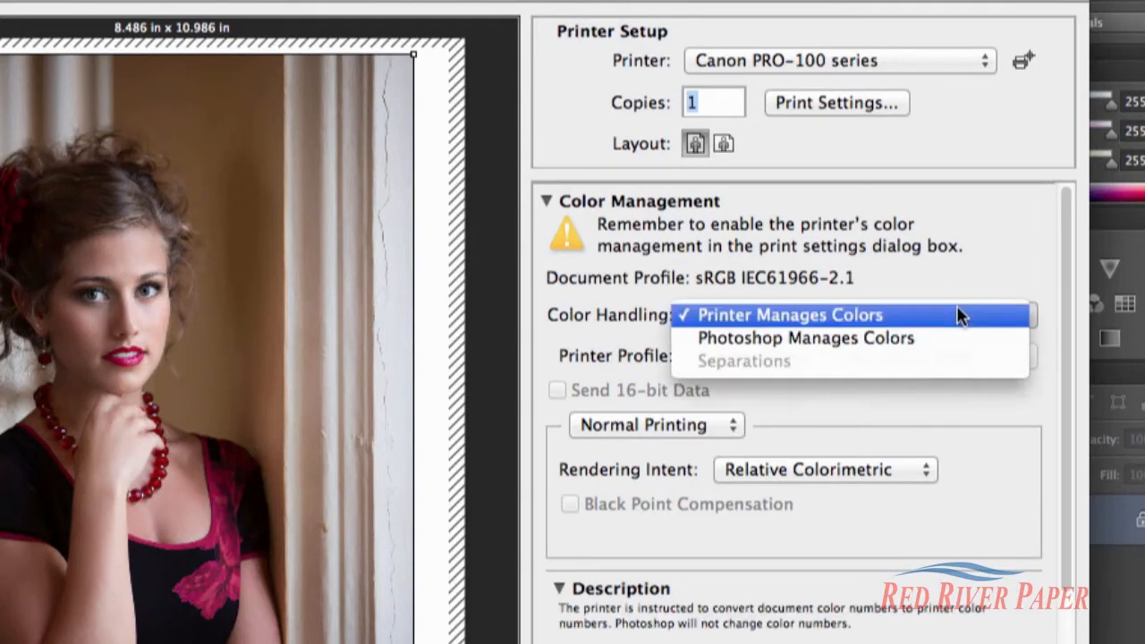
pyautogui.moveTo(963, 347)
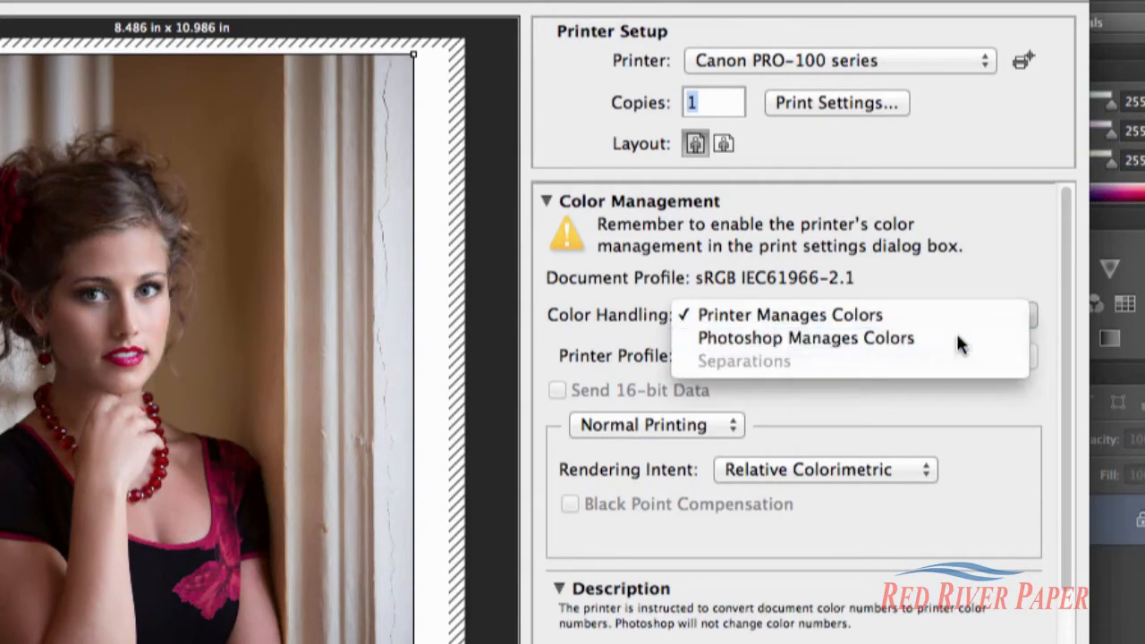
pyautogui.click(788, 315)
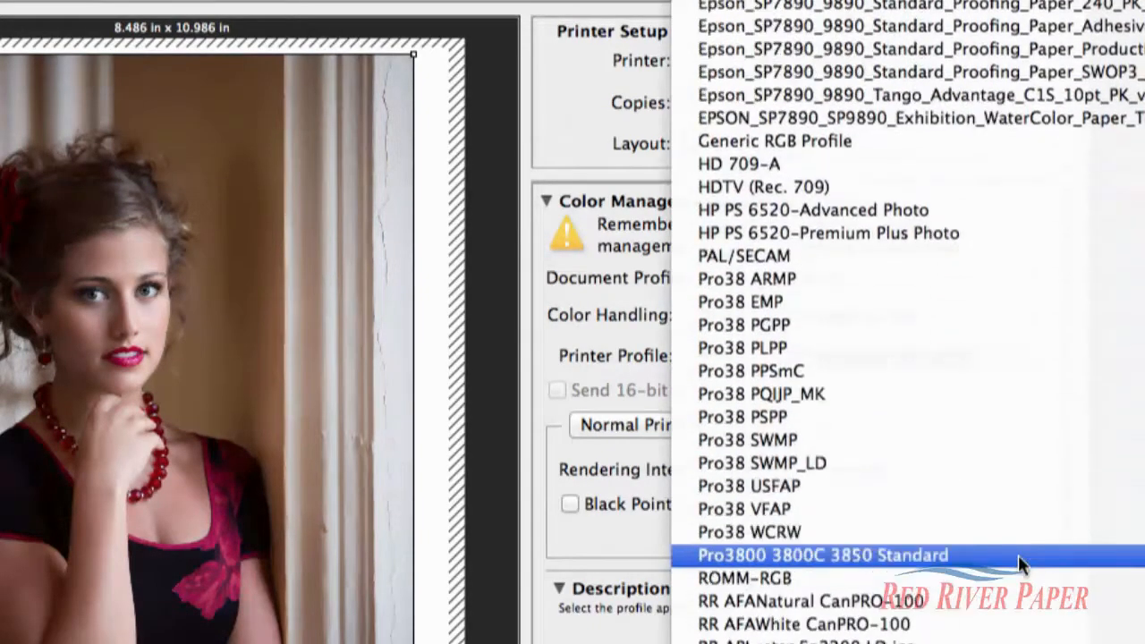
pyautogui.scroll(-3)
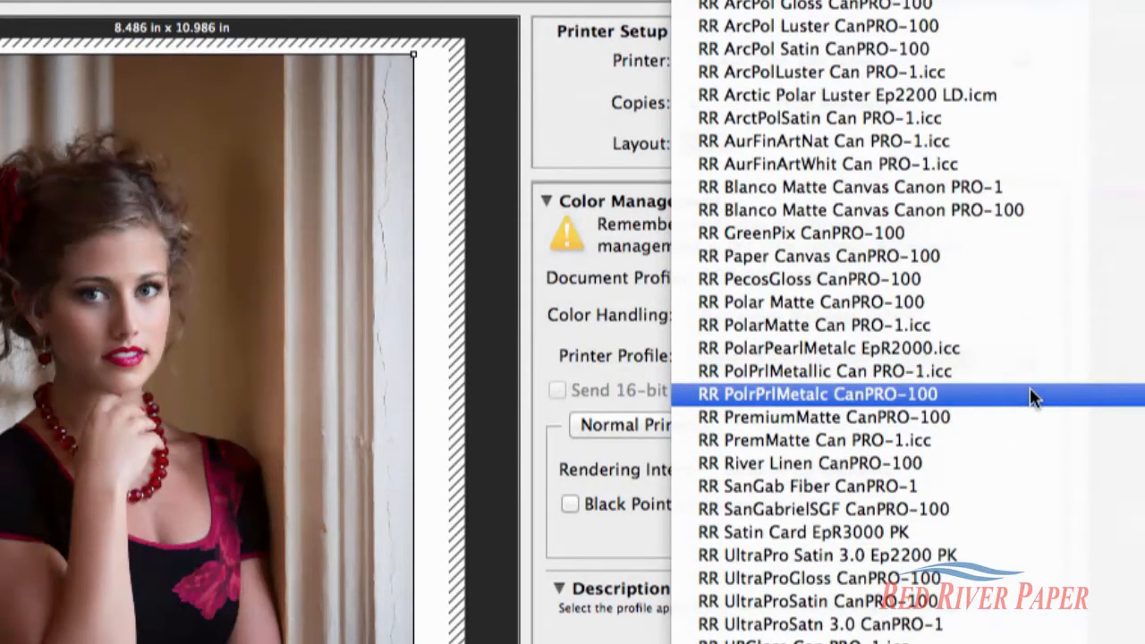
# Choose the RR PolrPrlMetalc CanPRO-100 profile, Relative Colorimetric intent, and enable Black Point Compensation
pyautogui.click(809, 394)
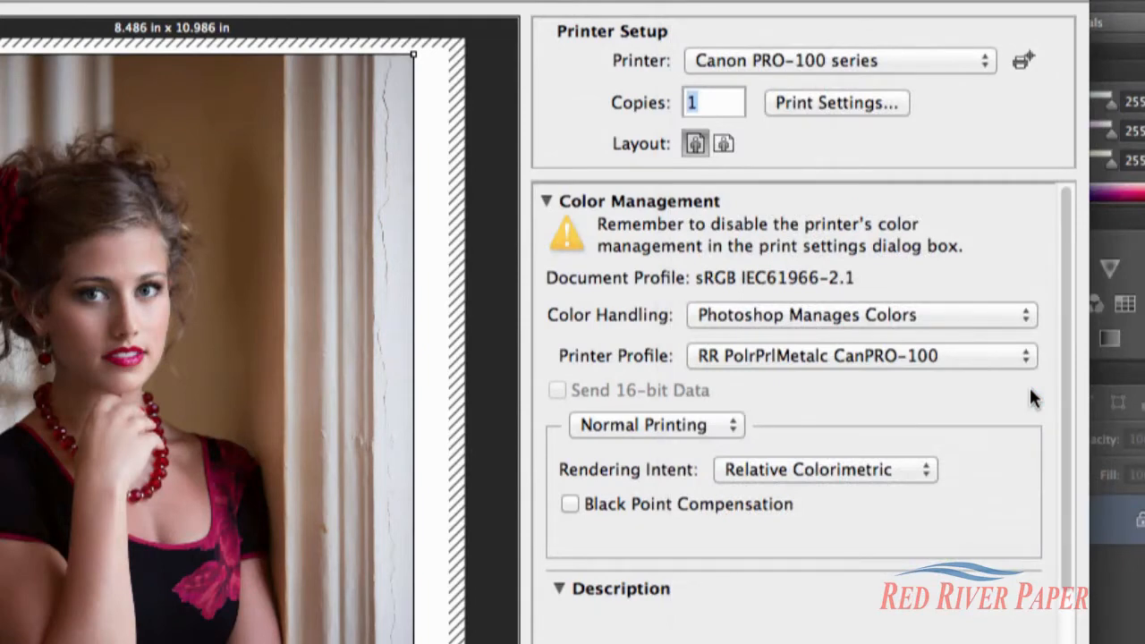
pyautogui.click(823, 469)
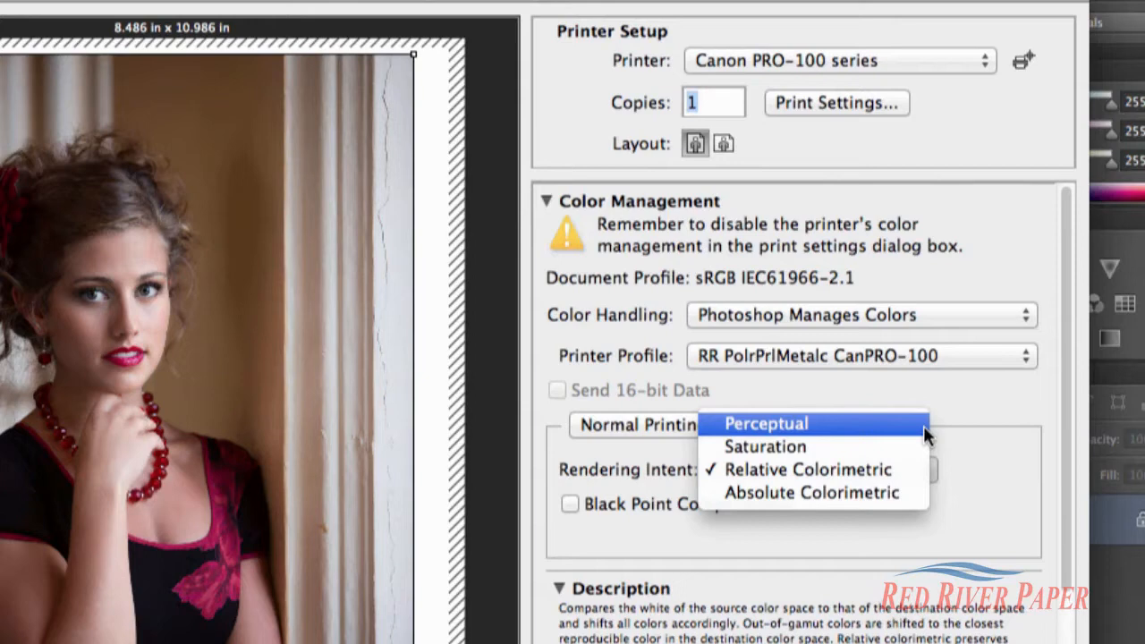
pyautogui.click(806, 469)
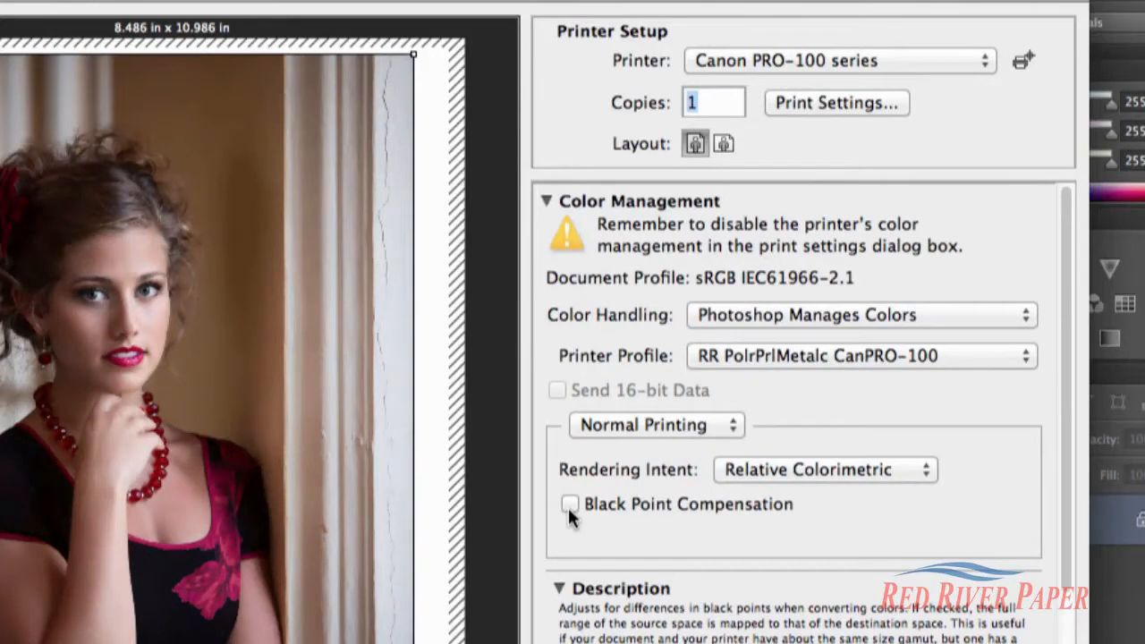
pyautogui.click(569, 505)
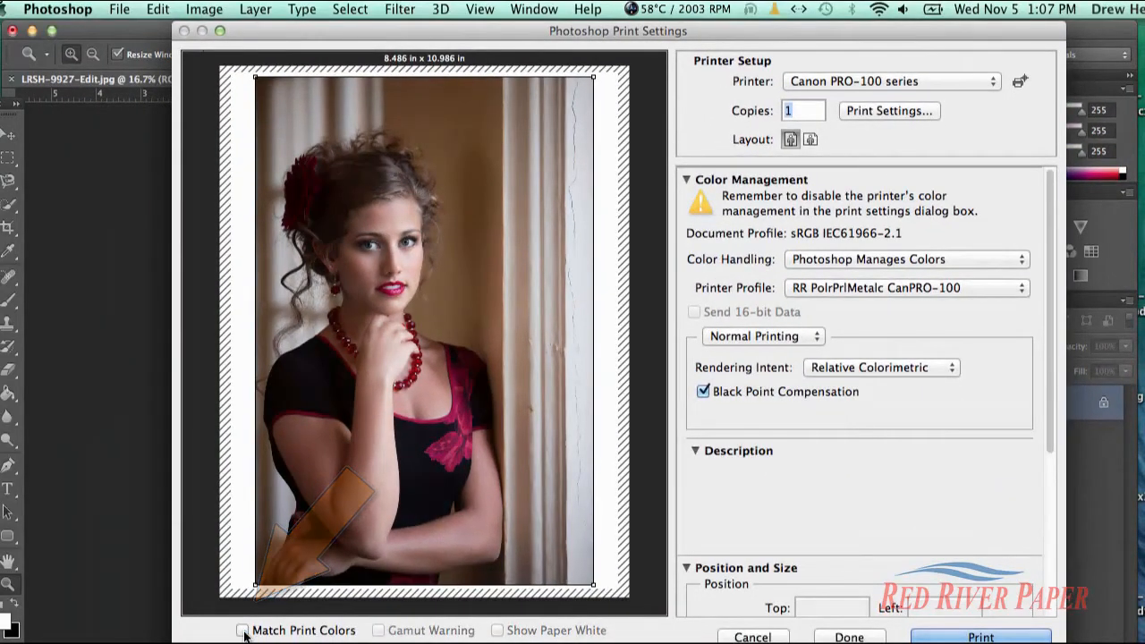
# Enable Match Print Colors and Show Paper White under the print preview
pyautogui.click(241, 630)
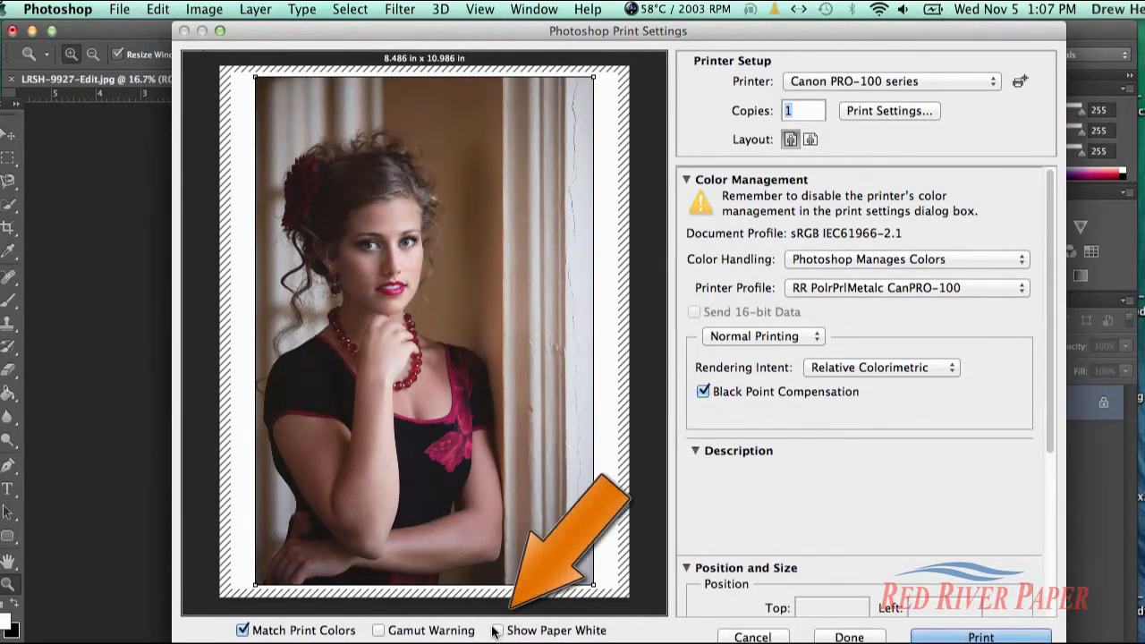
pyautogui.click(496, 630)
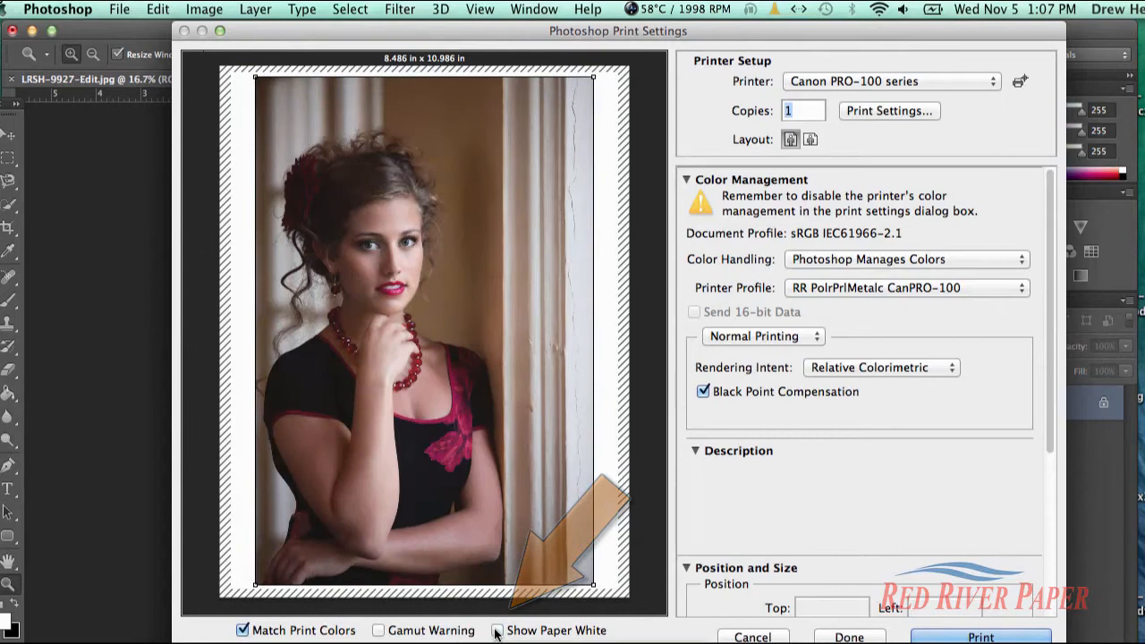
pyautogui.click(498, 630)
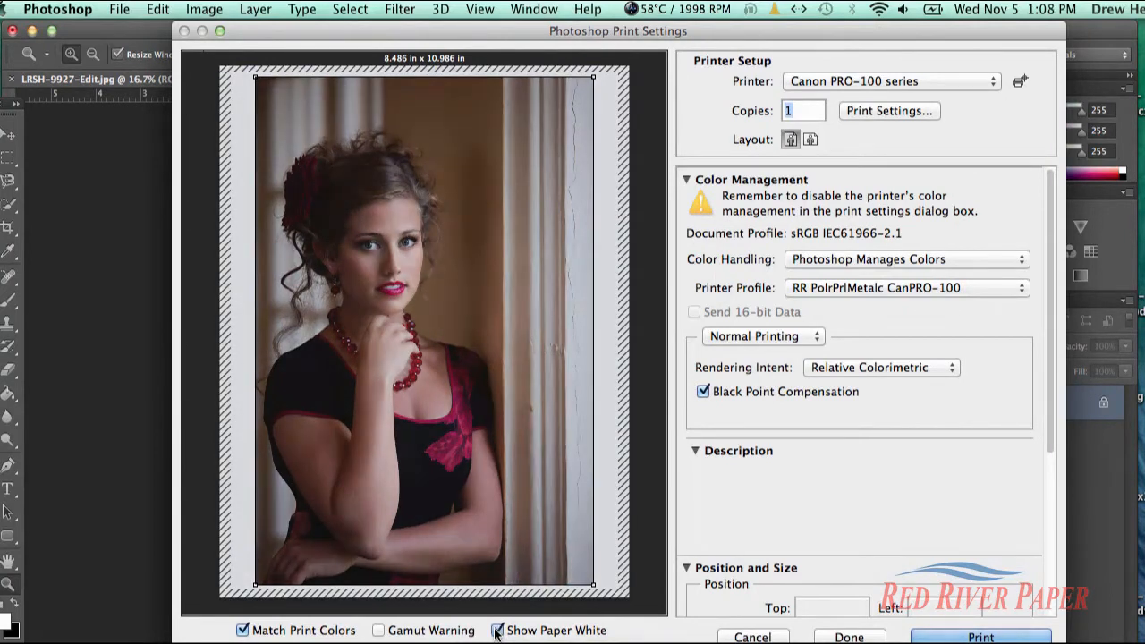
pyautogui.click(498, 630)
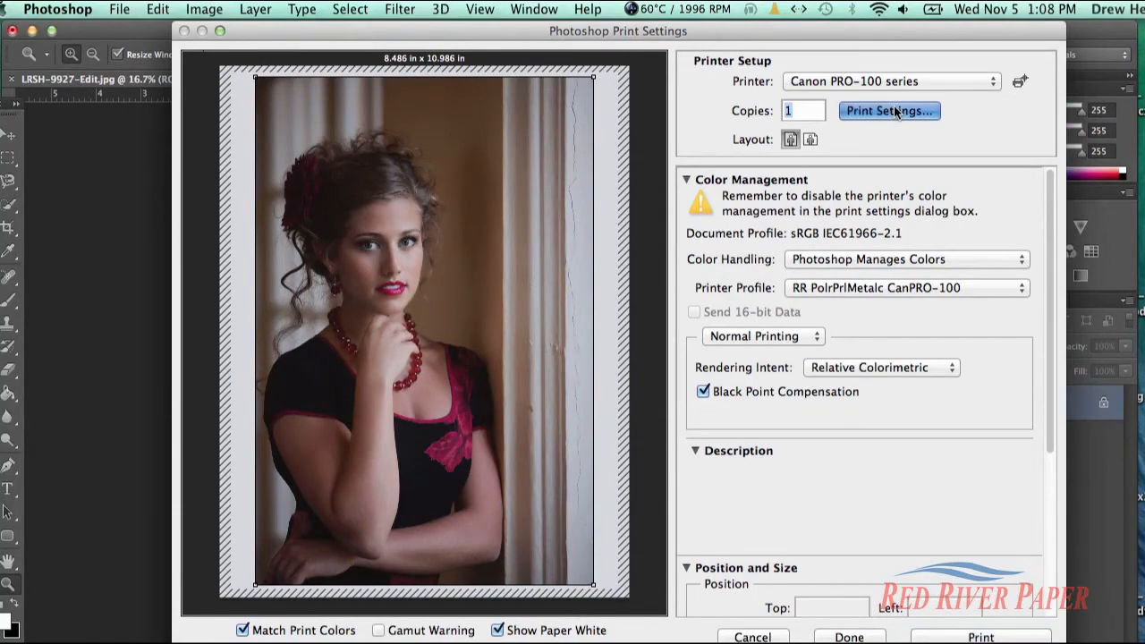
# Enter the Canon PRO-100 Print Settings and expand the Layout pop-up panel list
pyautogui.click(889, 111)
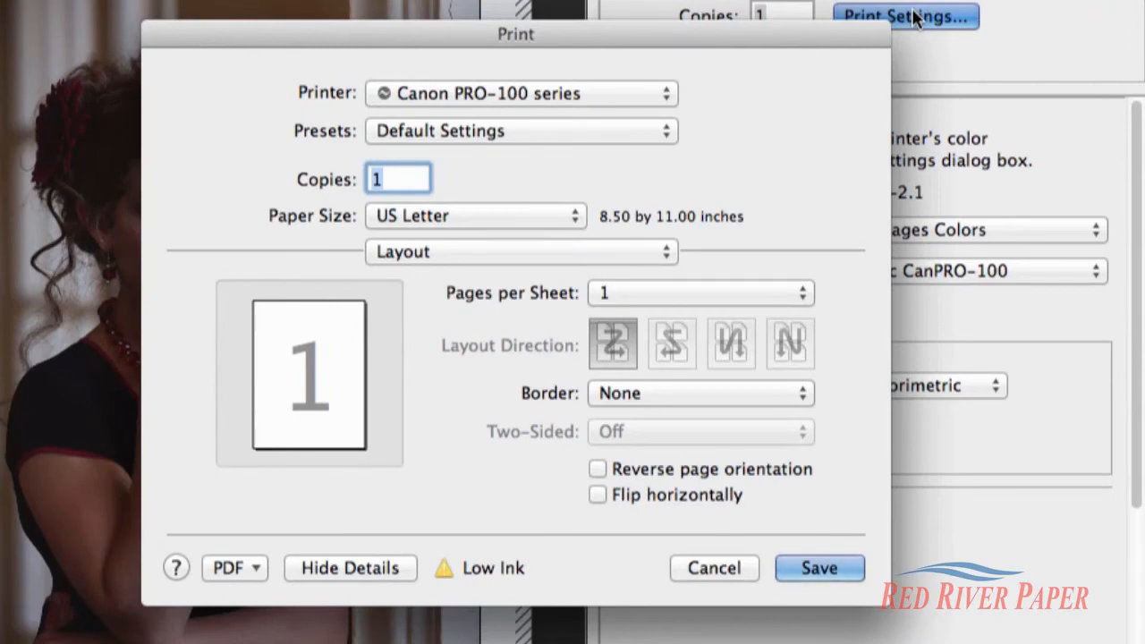
pyautogui.moveTo(576, 194)
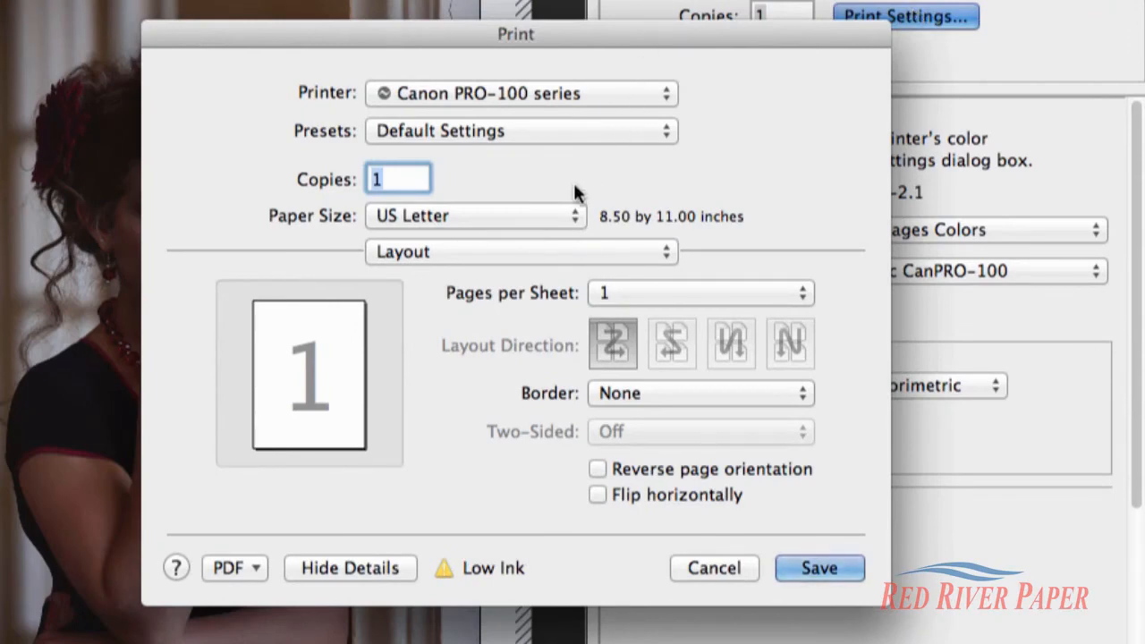
pyautogui.moveTo(581, 219)
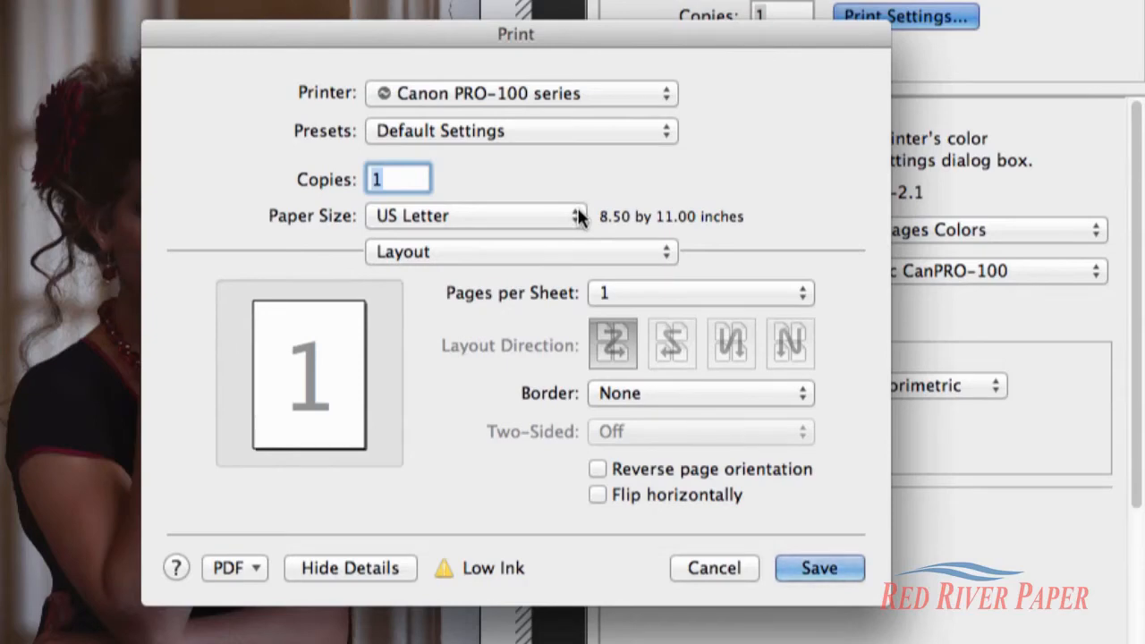
pyautogui.click(519, 251)
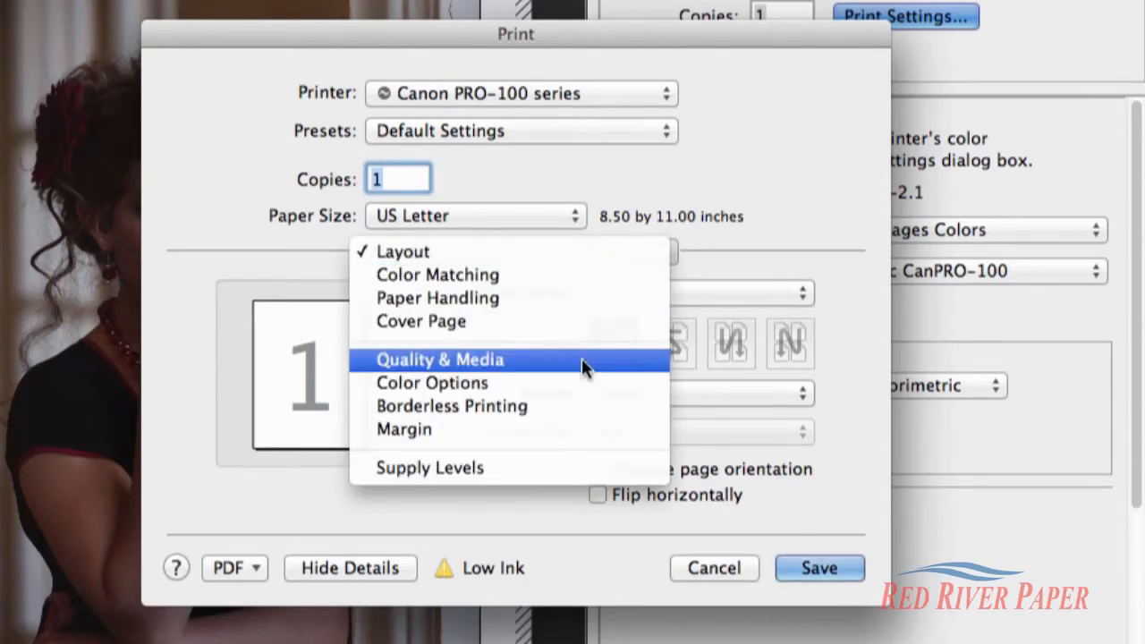
# In Quality & Media, set Media Type to Photo Paper Plus Glossy II and Print Quality to High
pyautogui.click(439, 358)
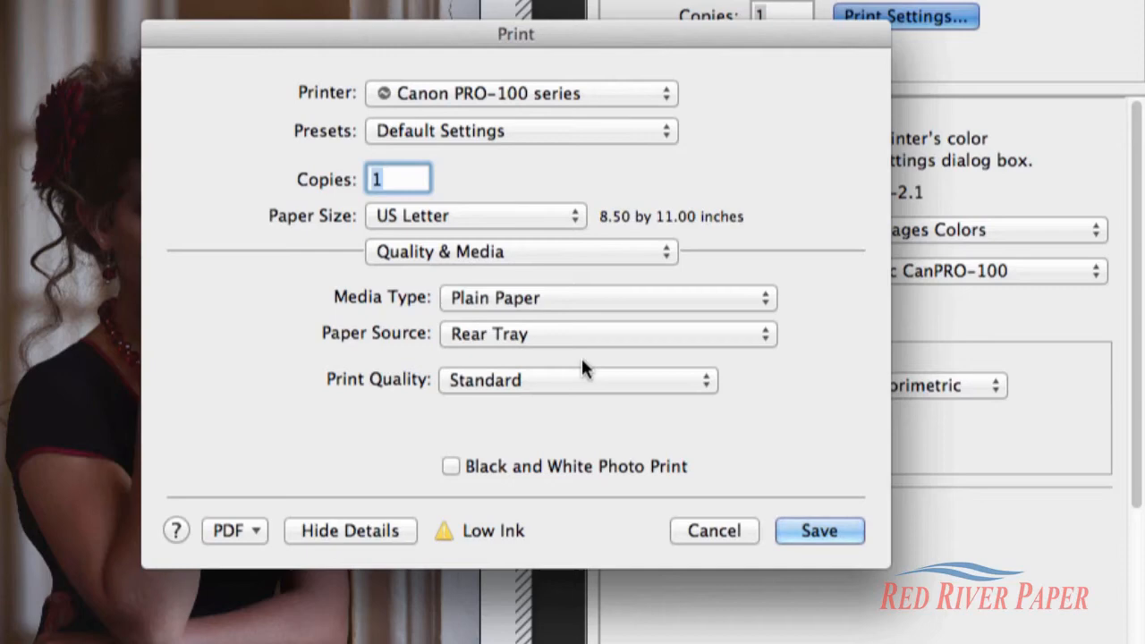
pyautogui.click(609, 297)
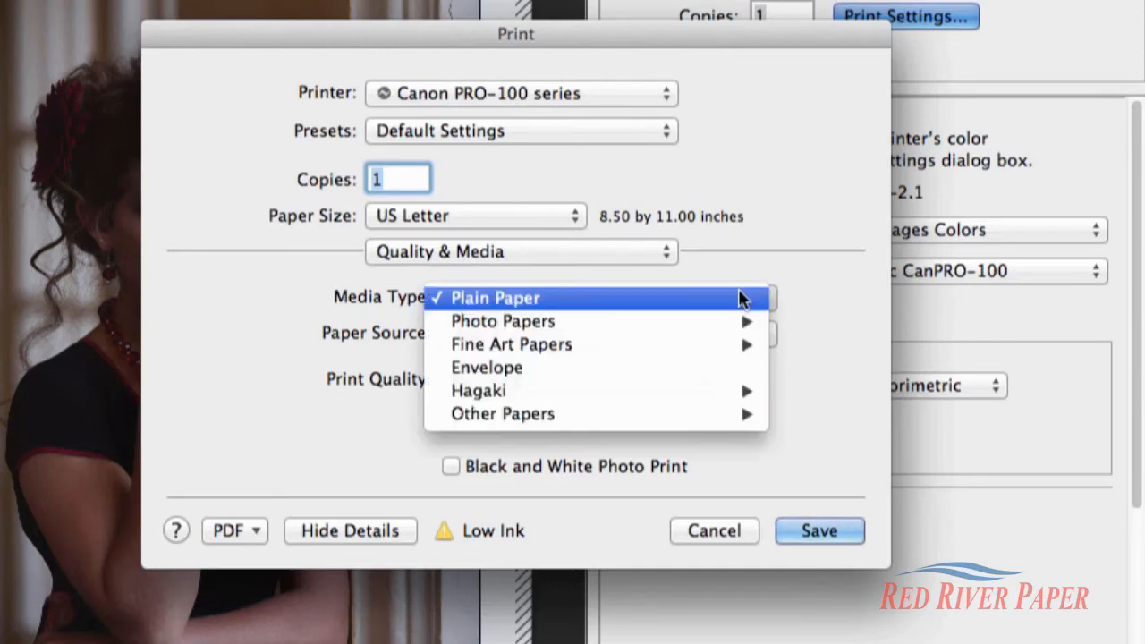
pyautogui.moveTo(503, 322)
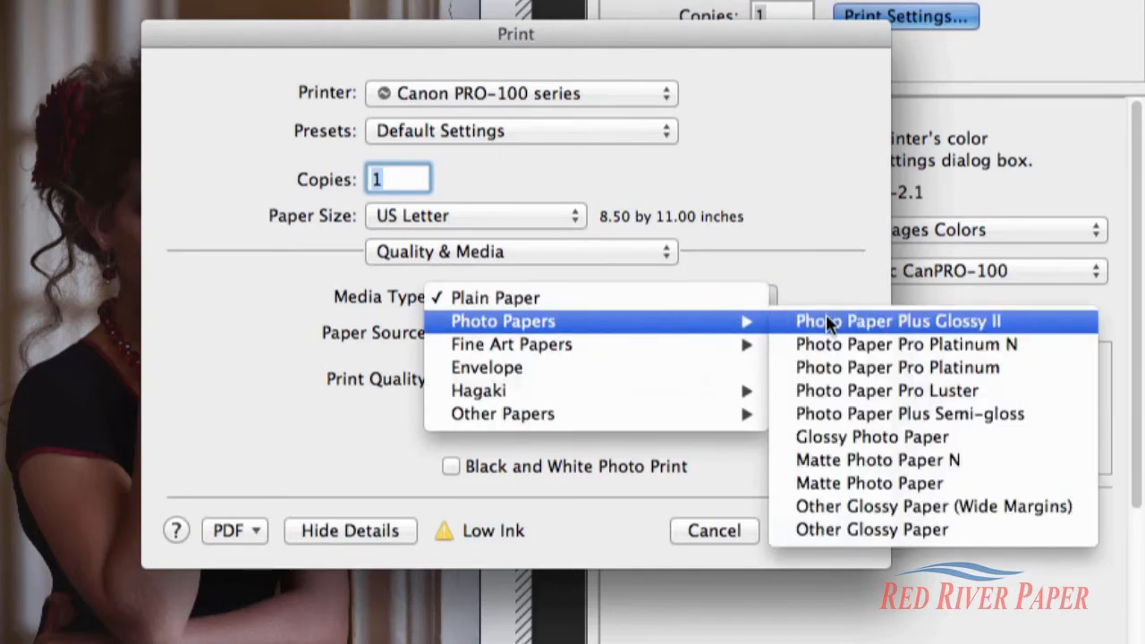
pyautogui.click(895, 322)
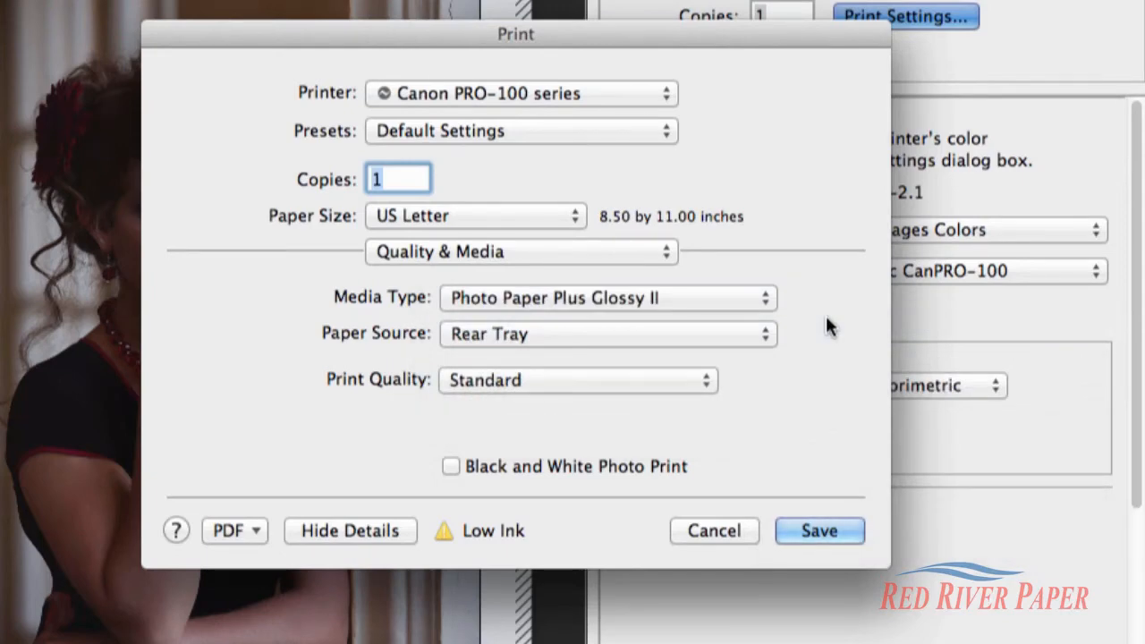
pyautogui.click(576, 380)
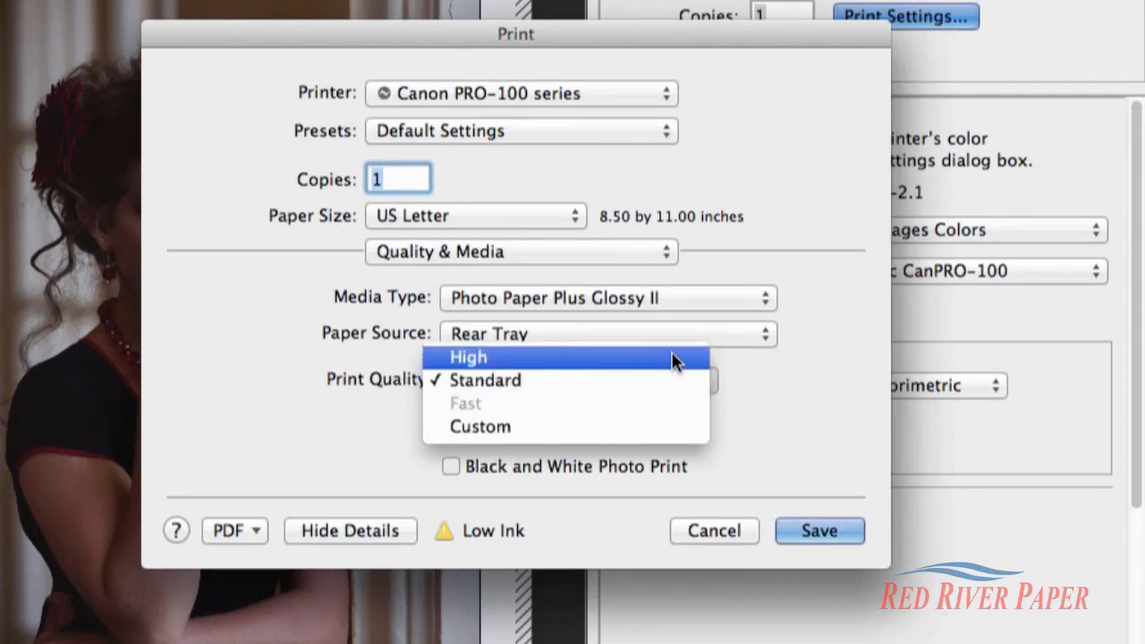
pyautogui.click(469, 358)
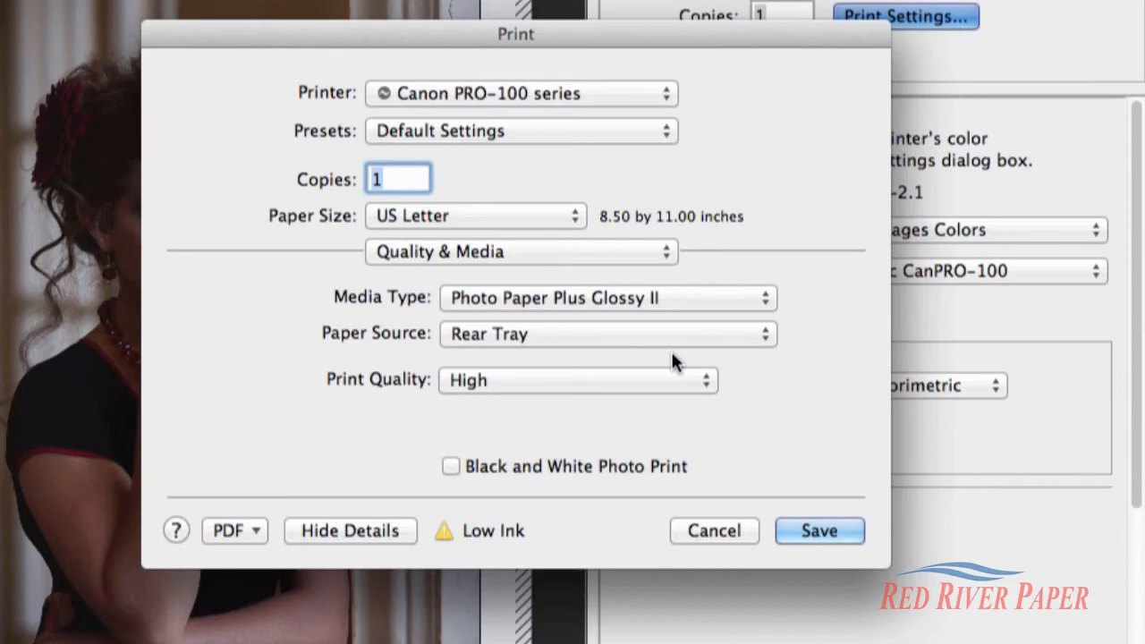
pyautogui.moveTo(664, 262)
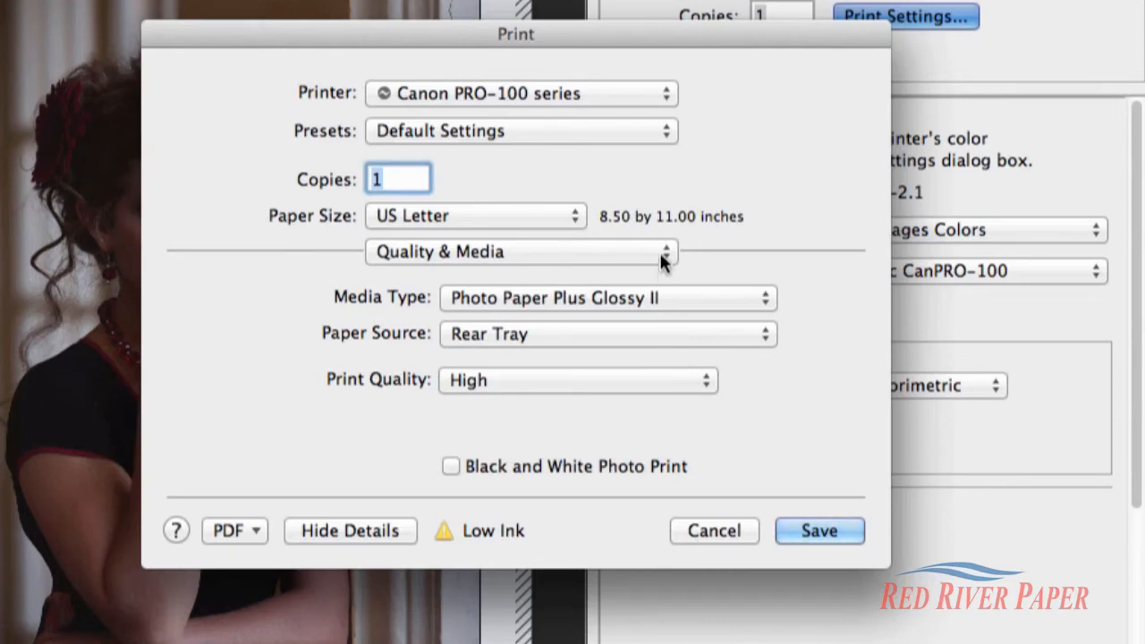
# Review Color Options, save the Canon settings, then turn off Match Print Colors in Photoshop
pyautogui.click(519, 251)
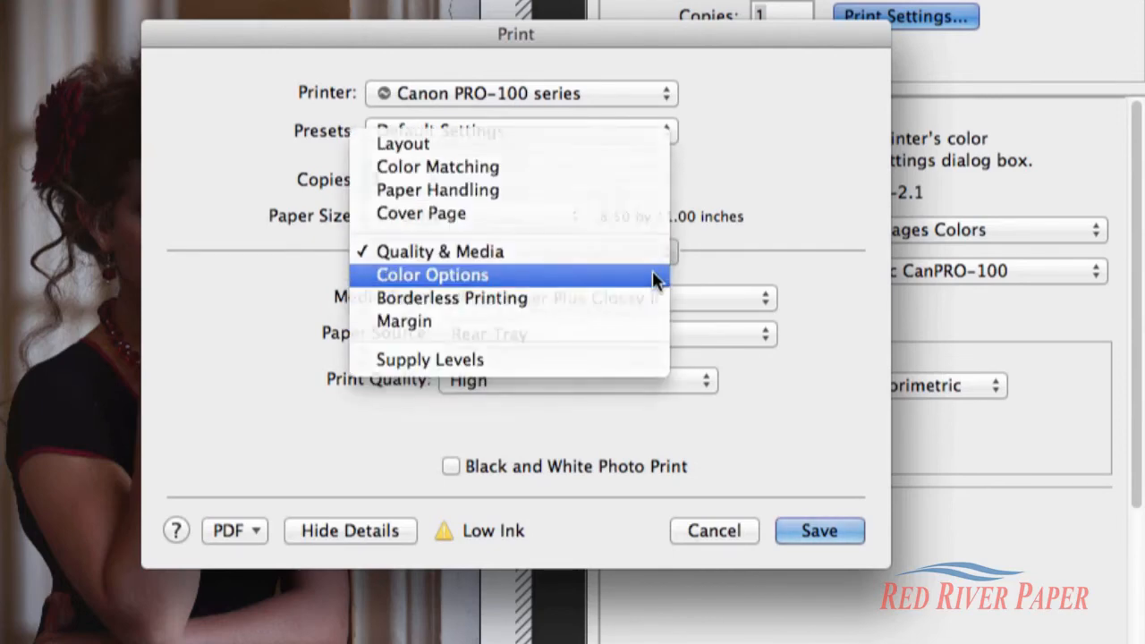
pyautogui.click(433, 276)
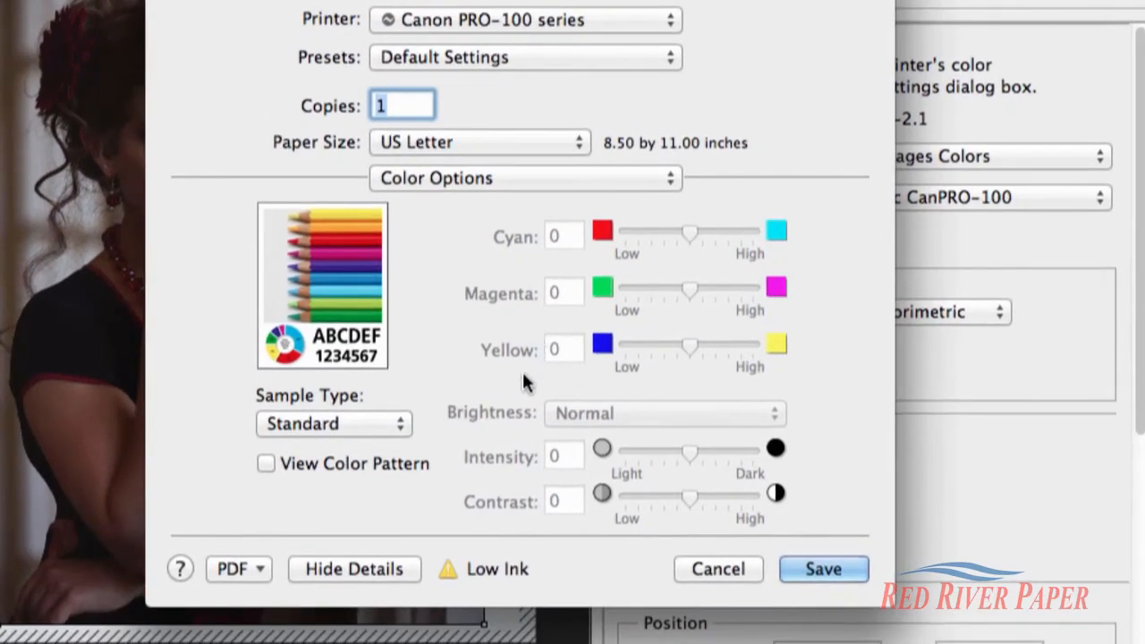
pyautogui.moveTo(540, 509)
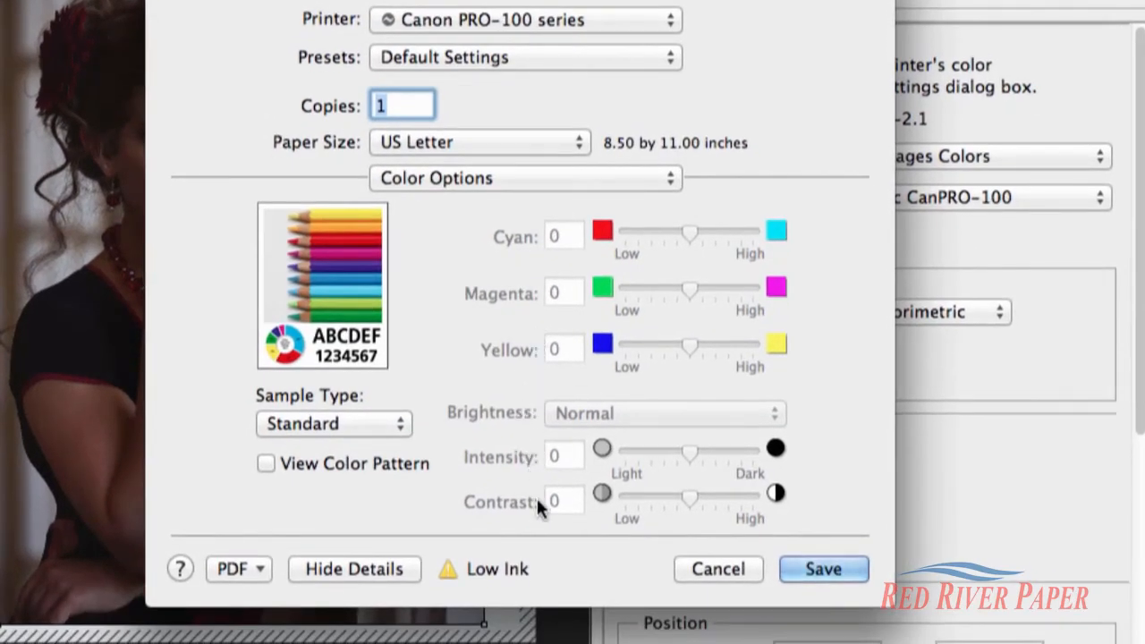
pyautogui.moveTo(760, 535)
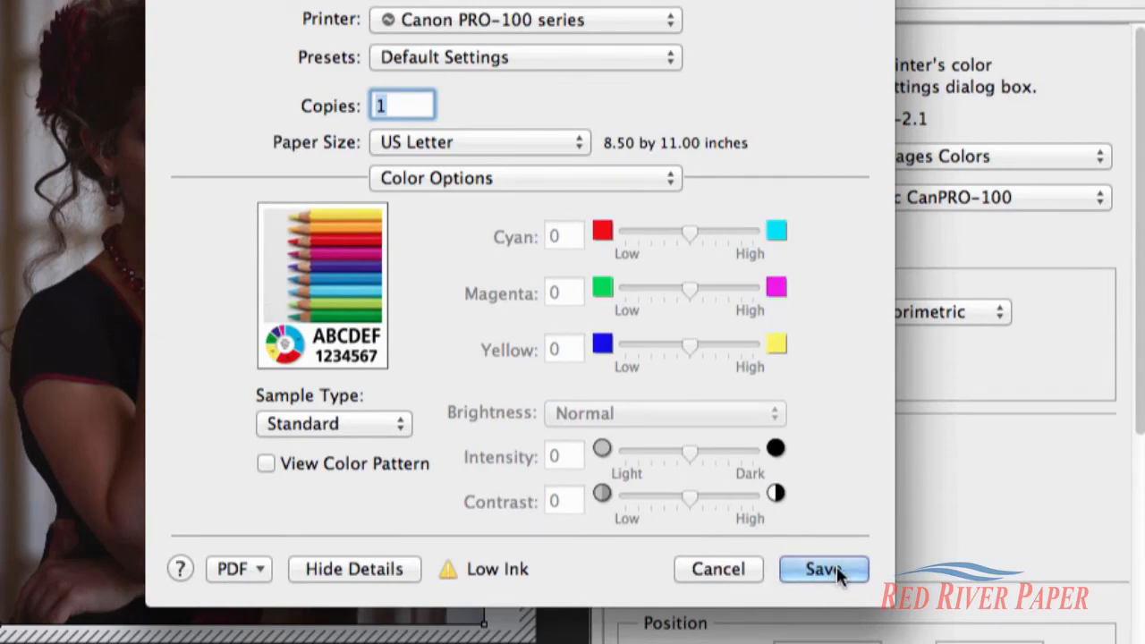
pyautogui.click(823, 569)
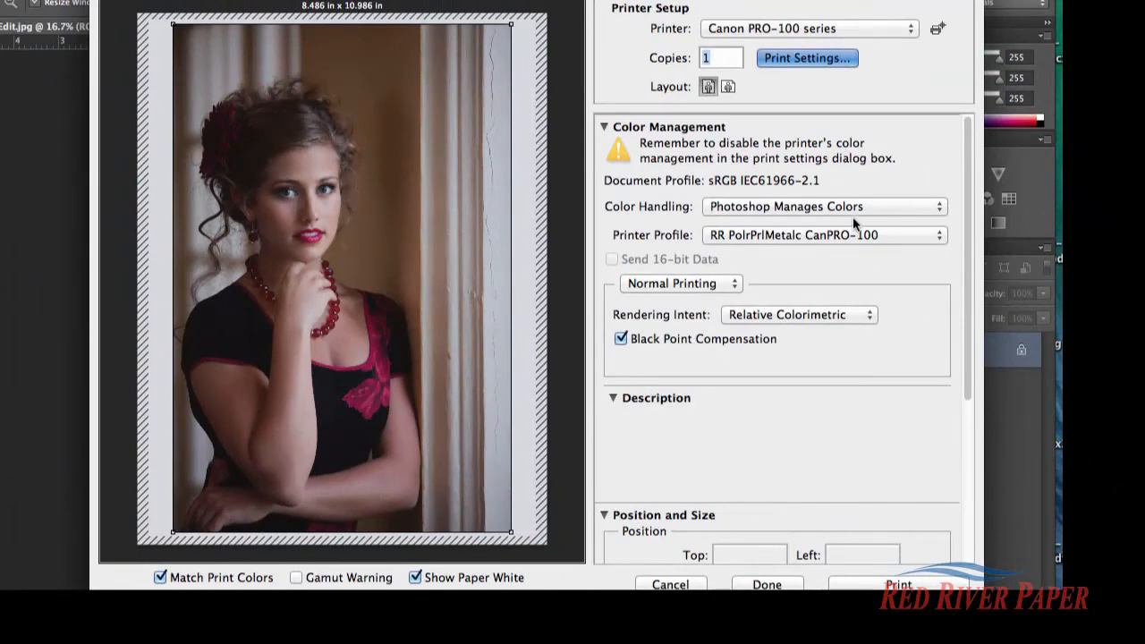
pyautogui.click(161, 576)
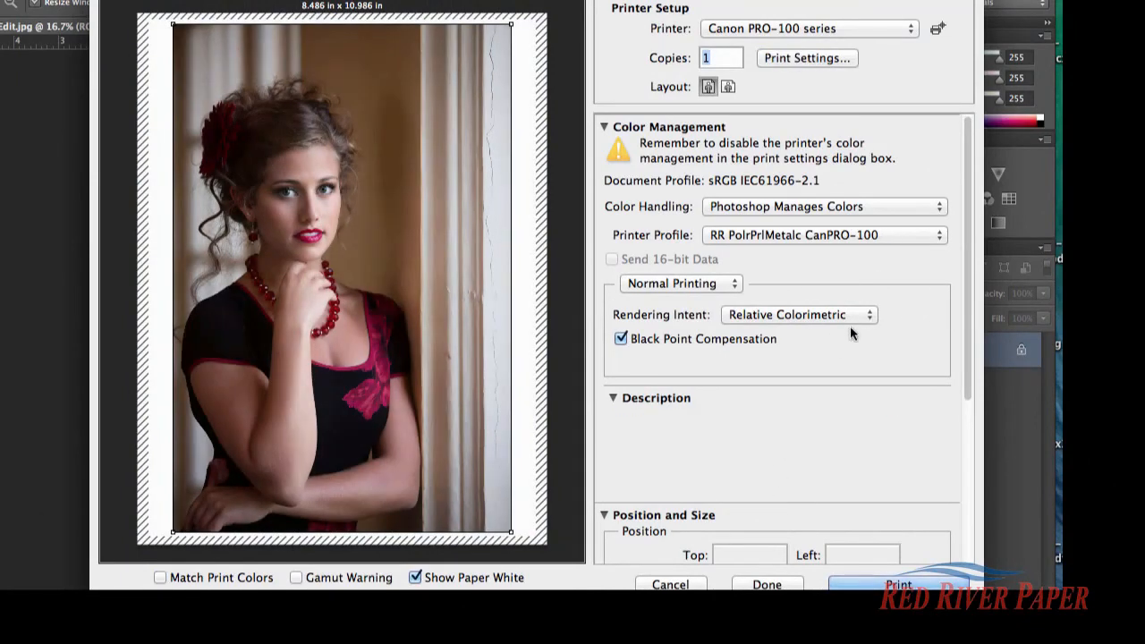